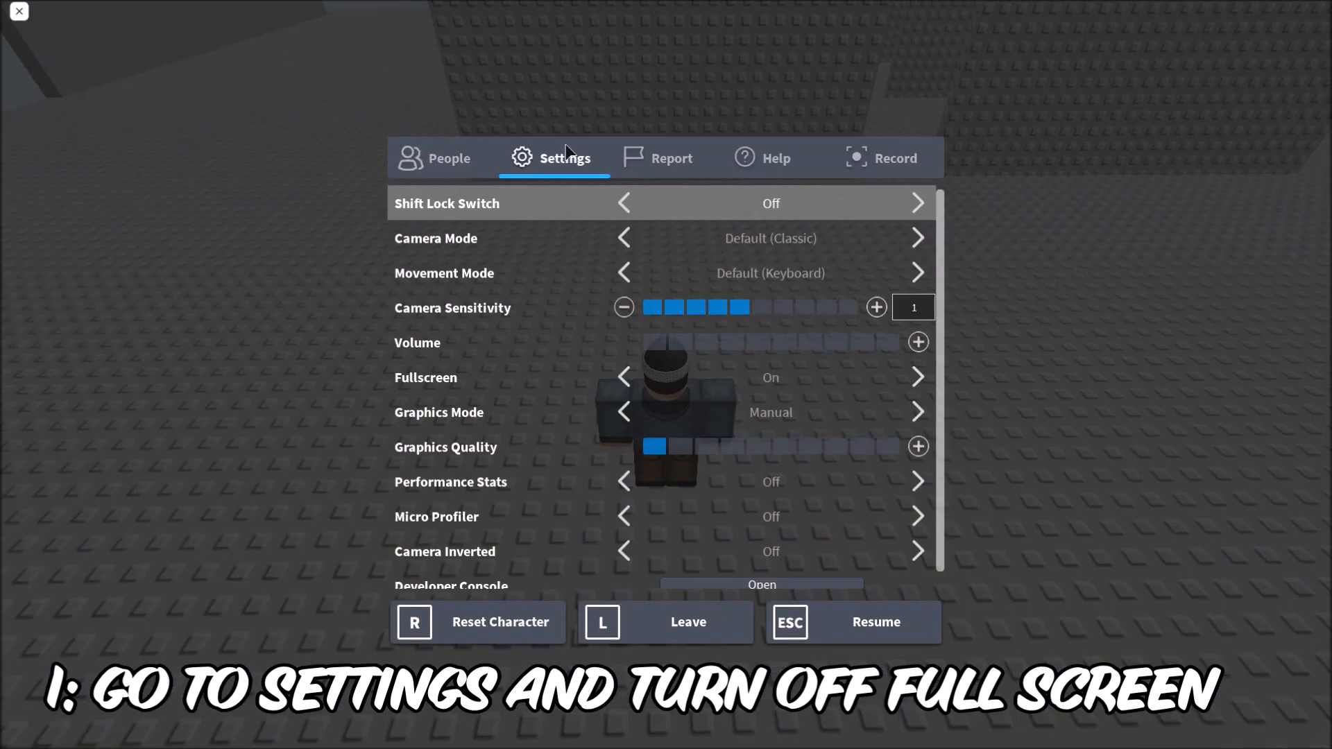
- Switch Roblox from fullscreen to windowed mode and walk the avatar up beside the tall wall
left_click(623, 377)
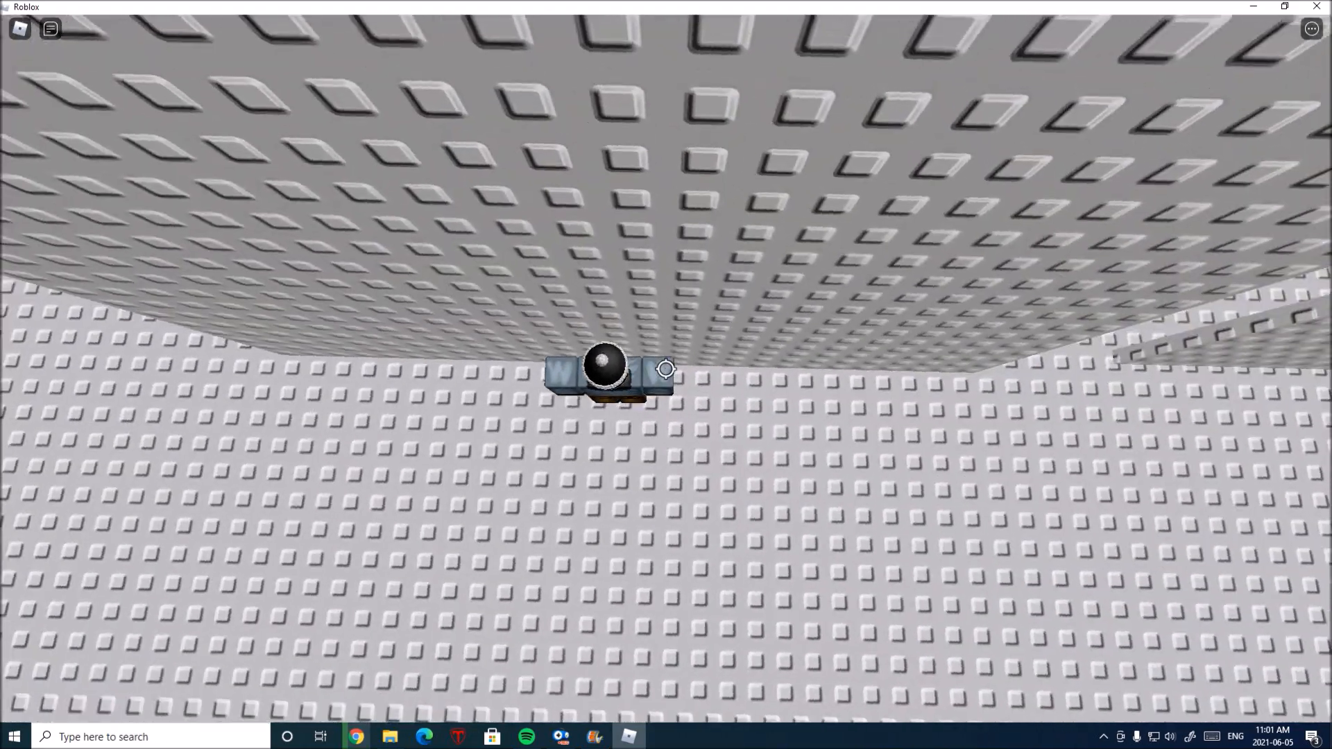
key("w")
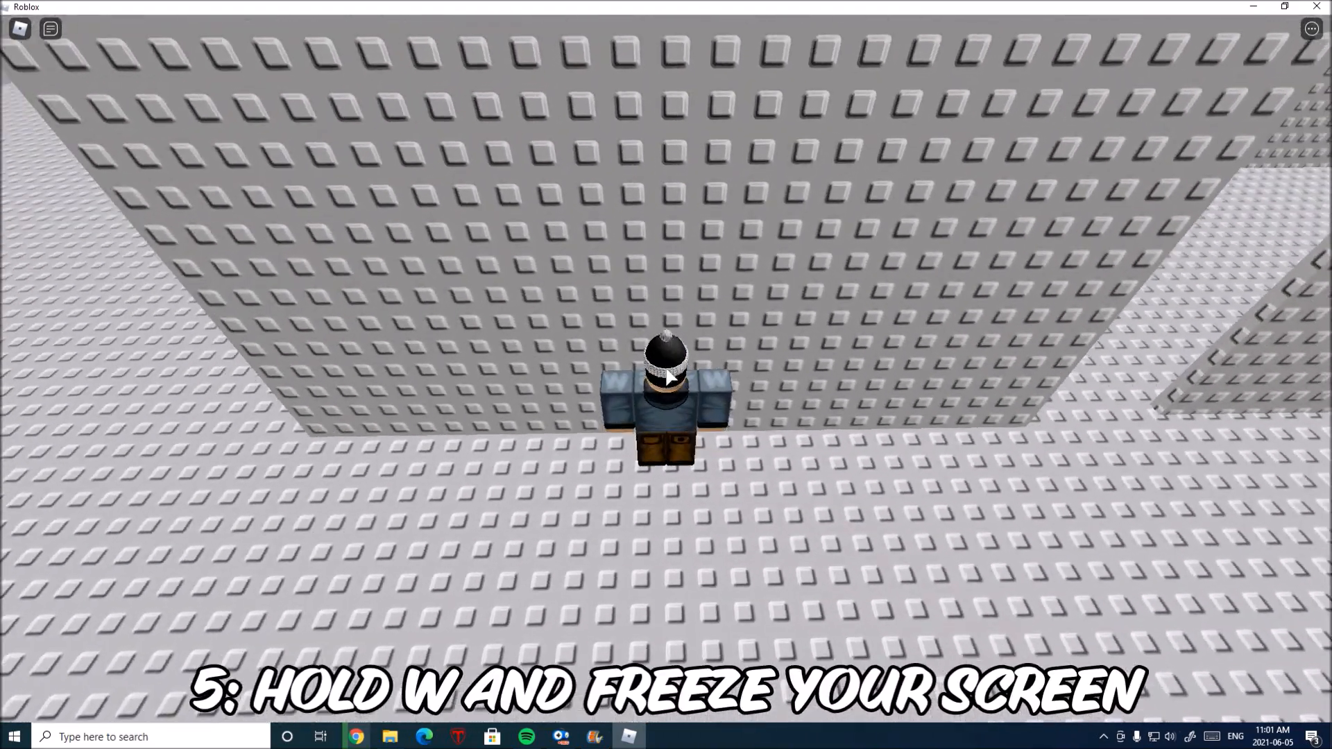